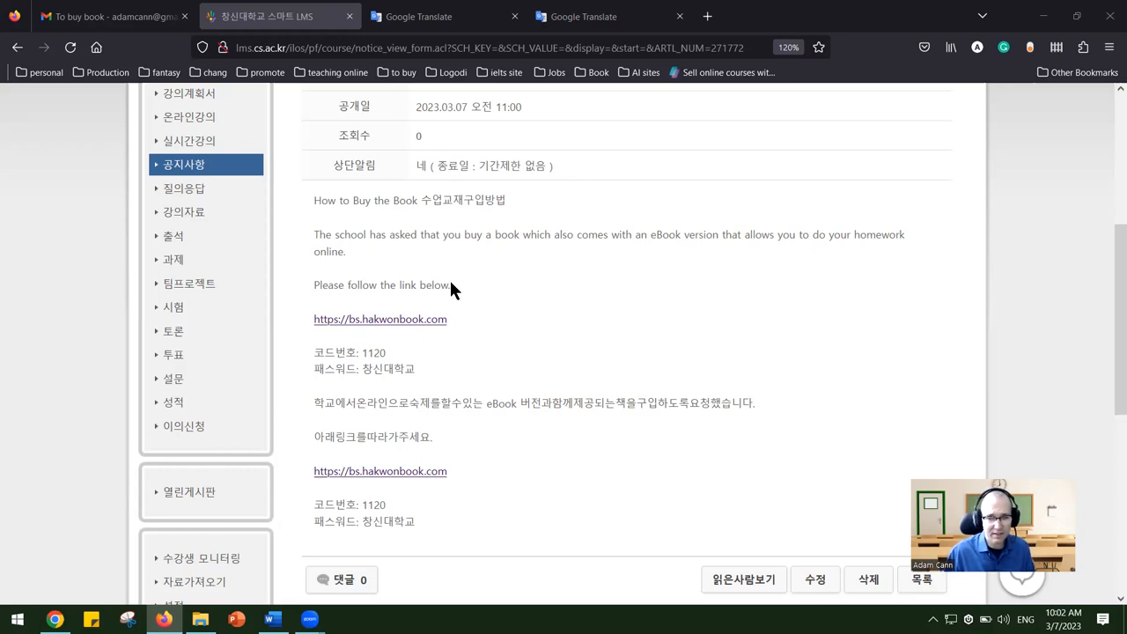
{"action": "mouse_move", "coordinate": [243, 191]}
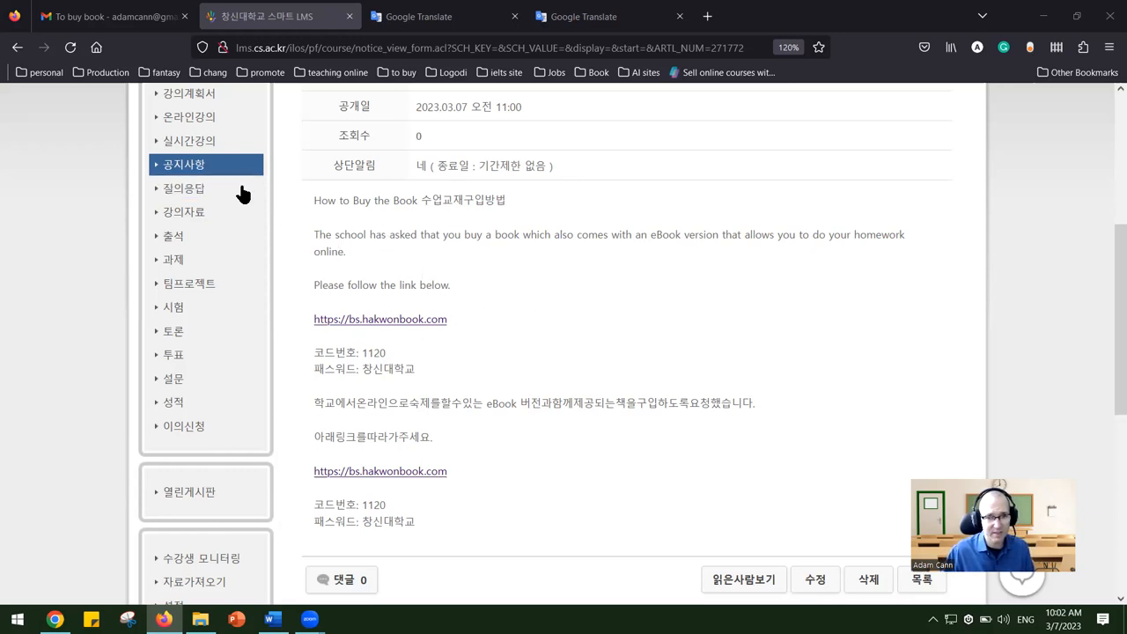
{"action": "mouse_move", "coordinate": [398, 333]}
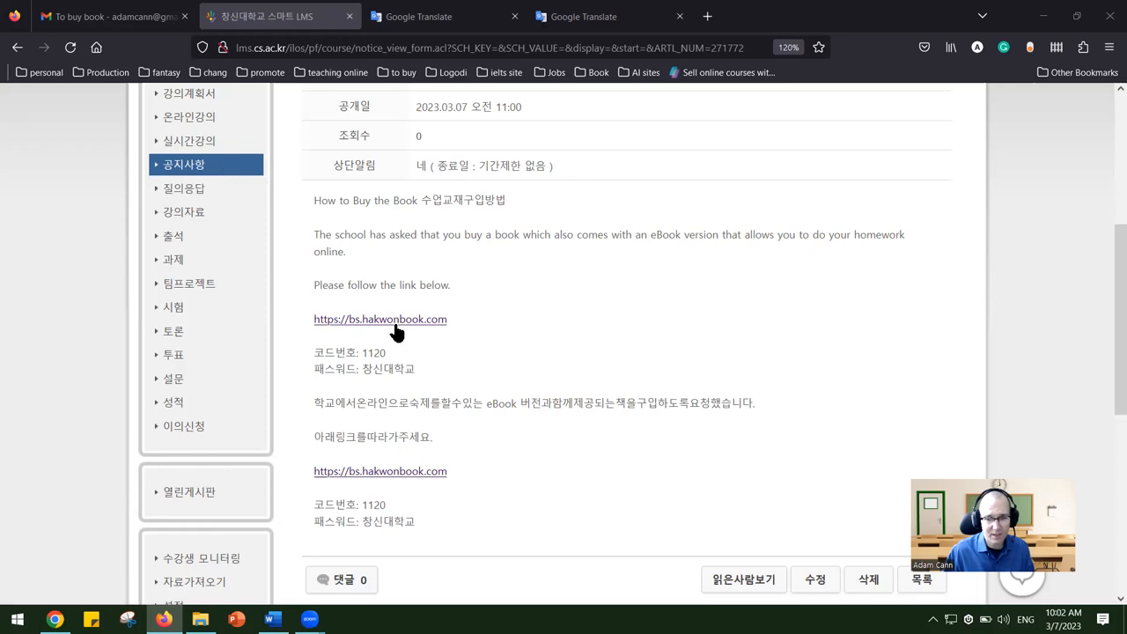
Log in to the bookstore as Changshin University with school code 1120
{"action": "key", "text": "alt+tab"}
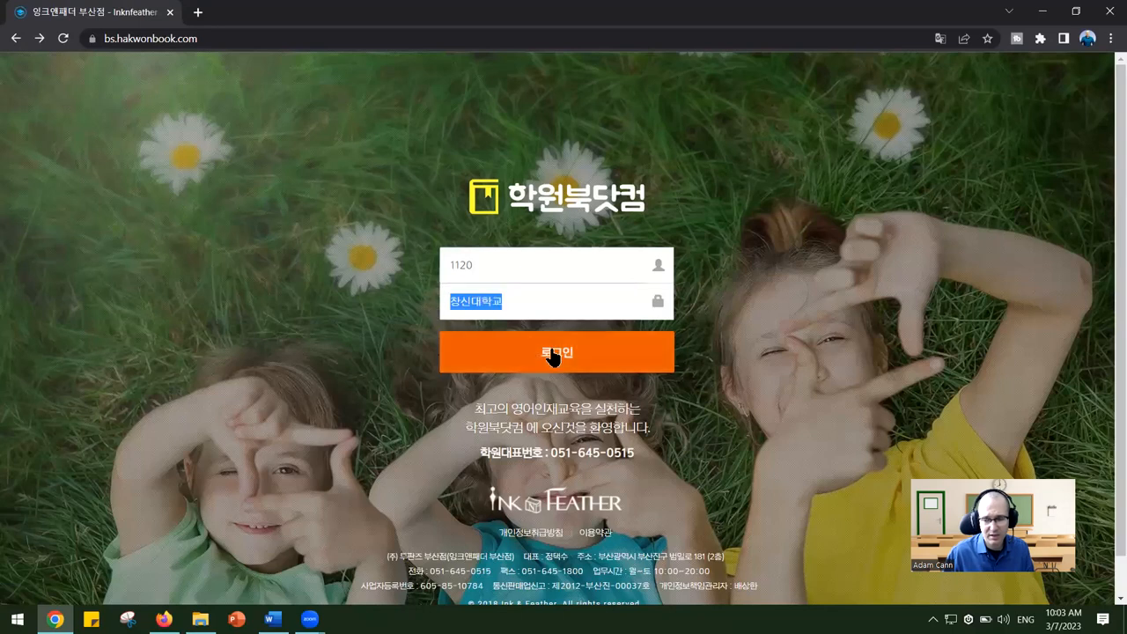
{"action": "left_click", "coordinate": [557, 352]}
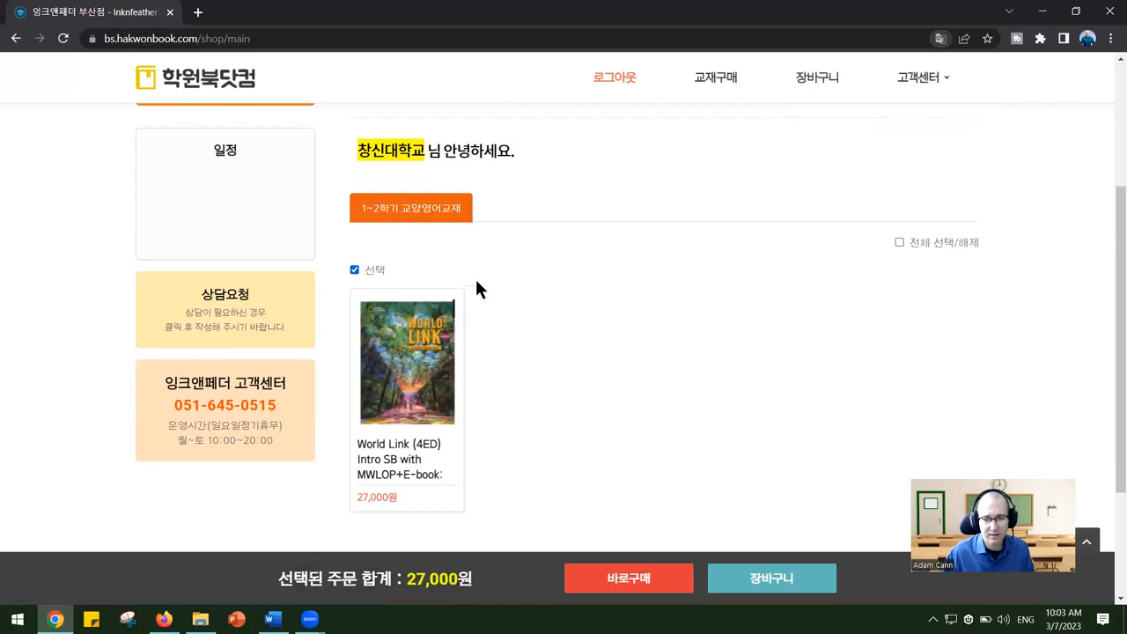
Add one World Link (4ED) Intro SB with E-book, 27,000원, to the cart, accepting the no-refund warning
{"action": "scroll", "scroll_direction": "down", "scroll_amount": 3}
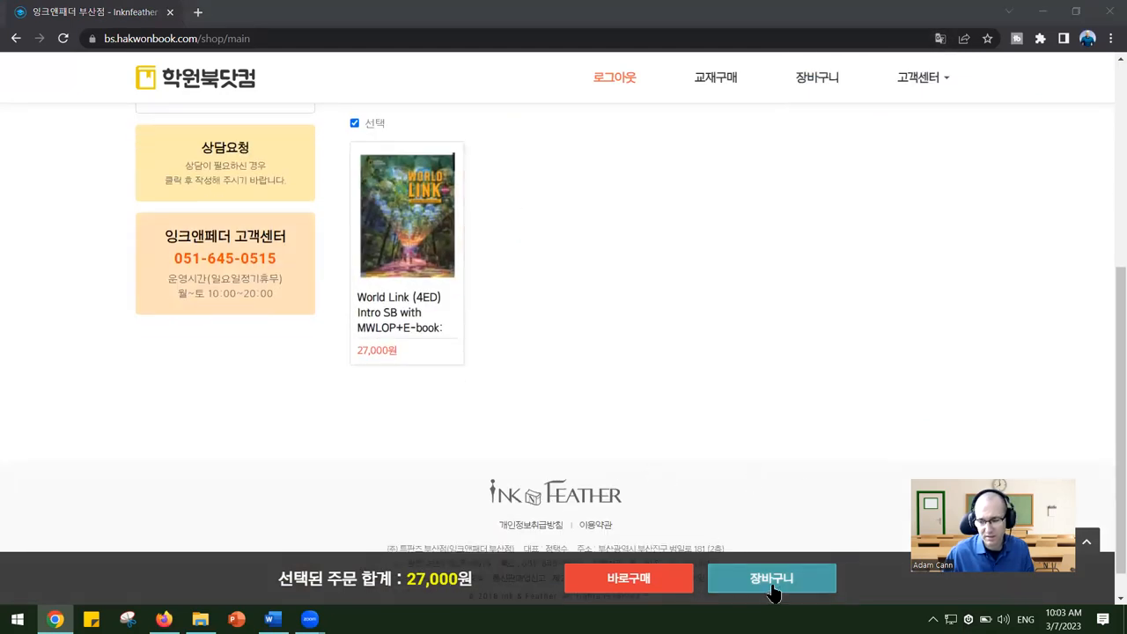
{"action": "left_click", "coordinate": [771, 578]}
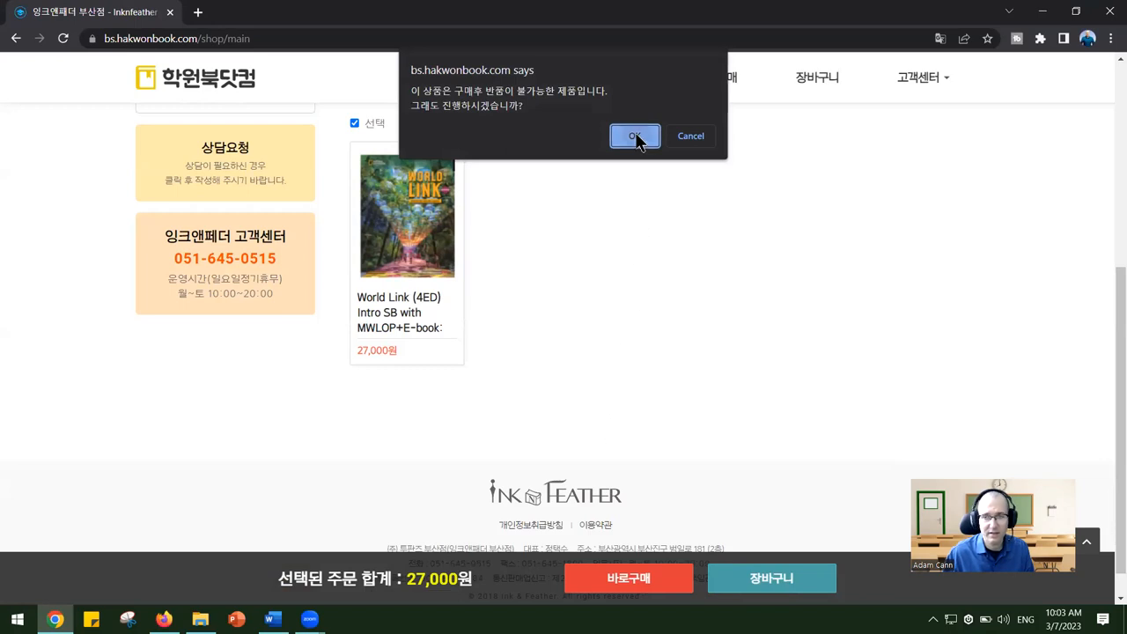
{"action": "left_click", "coordinate": [634, 136]}
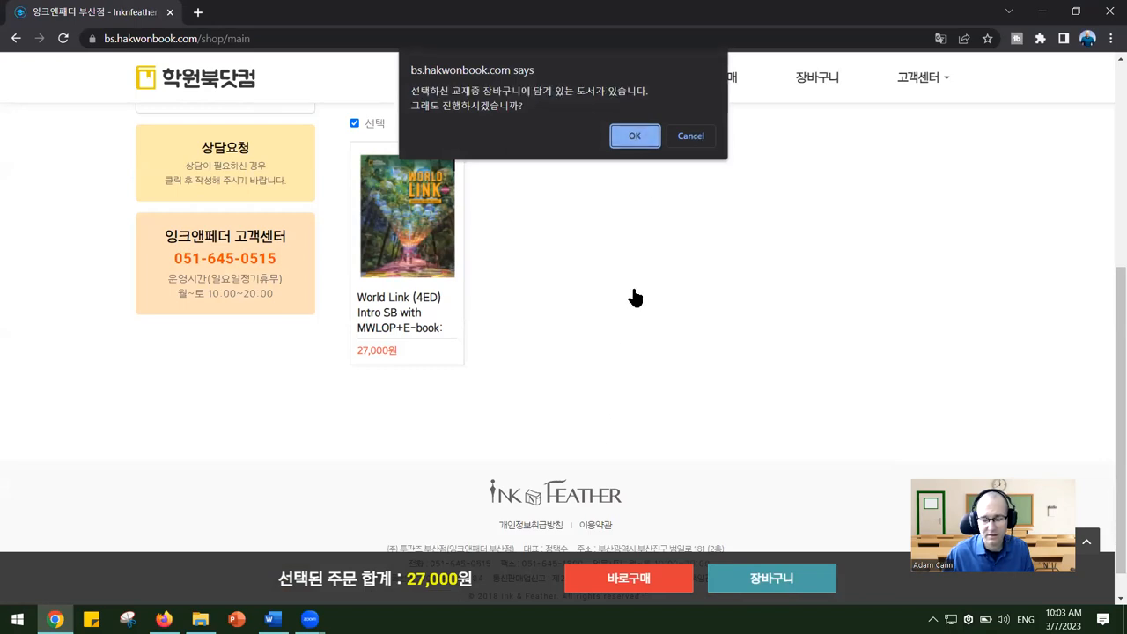
{"action": "left_click", "coordinate": [634, 132]}
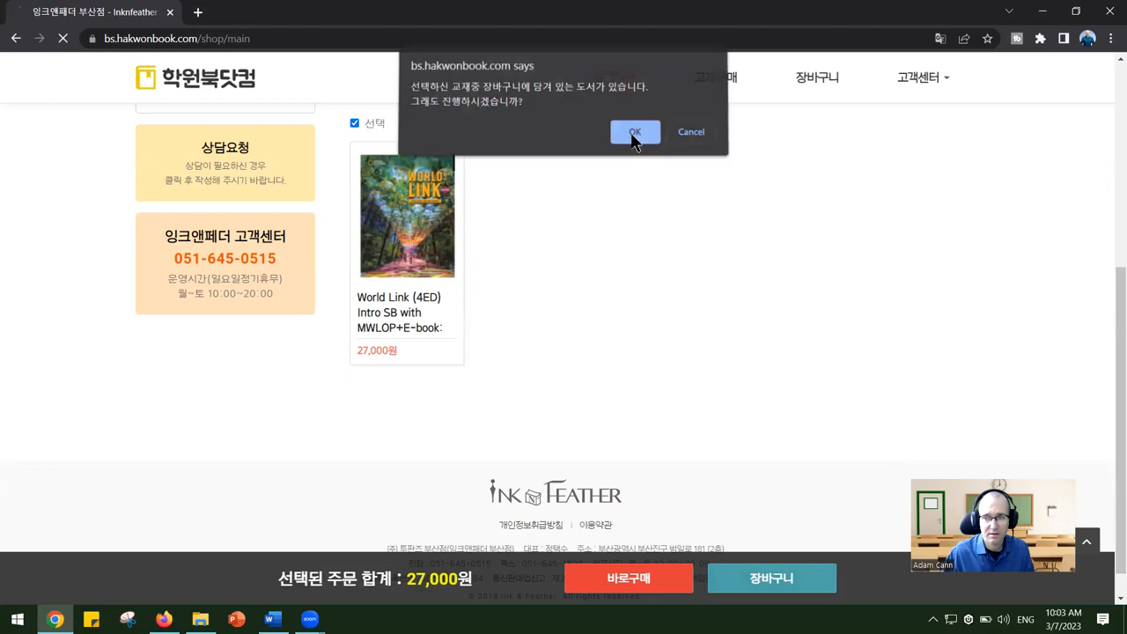
{"action": "left_click", "coordinate": [634, 130]}
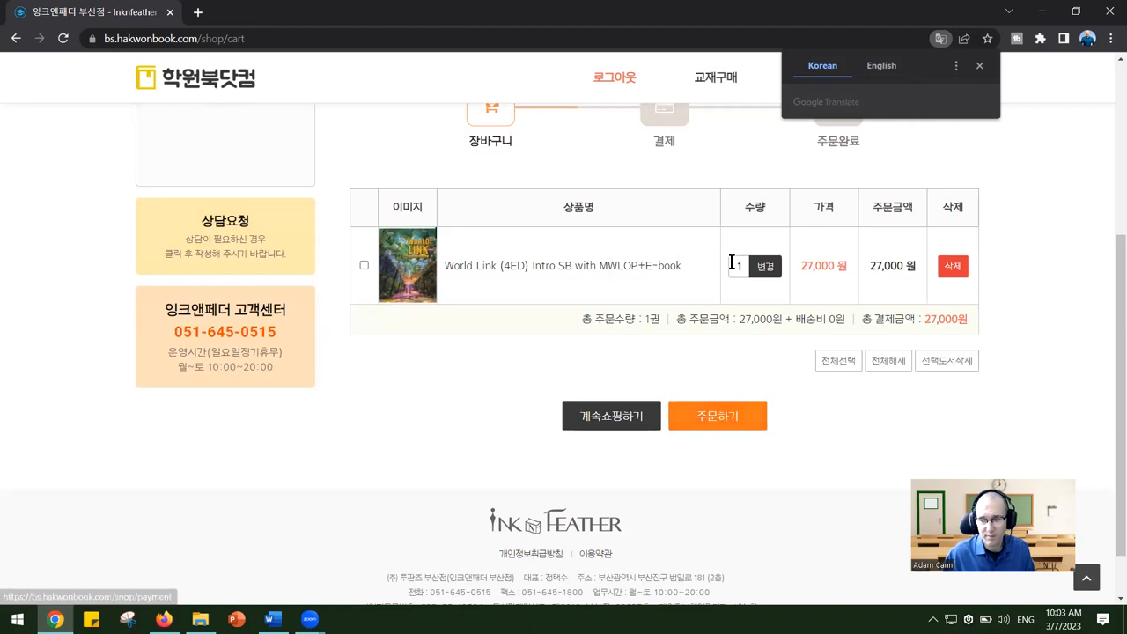
Start the order from the cart and reach the 결제정보 payment section showing 27,000원
{"action": "left_click", "coordinate": [718, 416]}
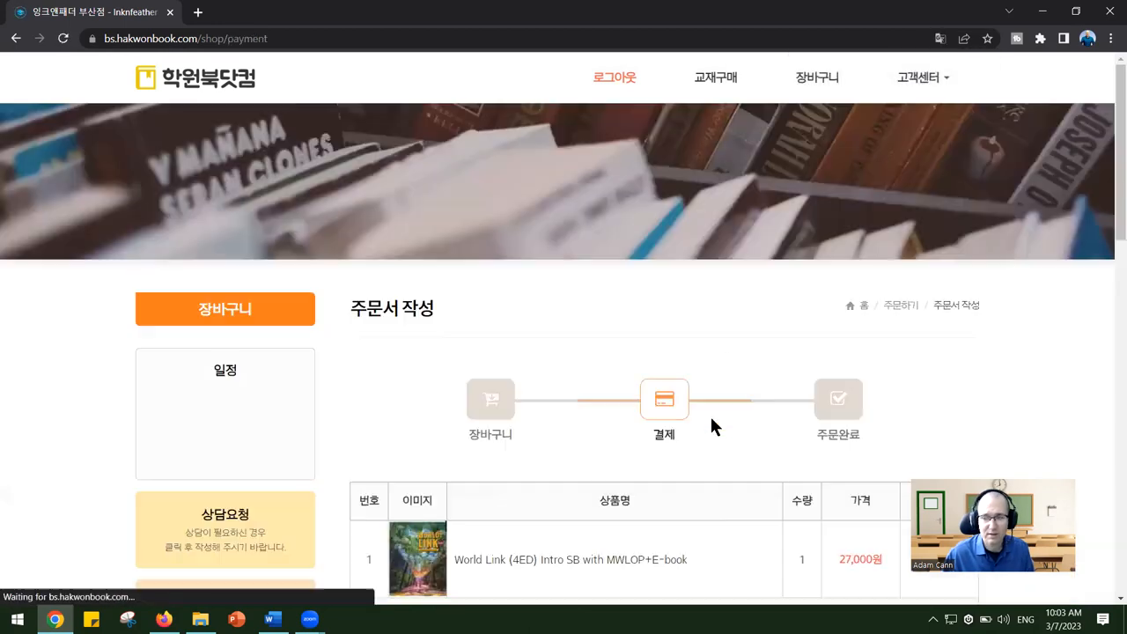
{"action": "scroll", "scroll_direction": "down", "scroll_amount": 3}
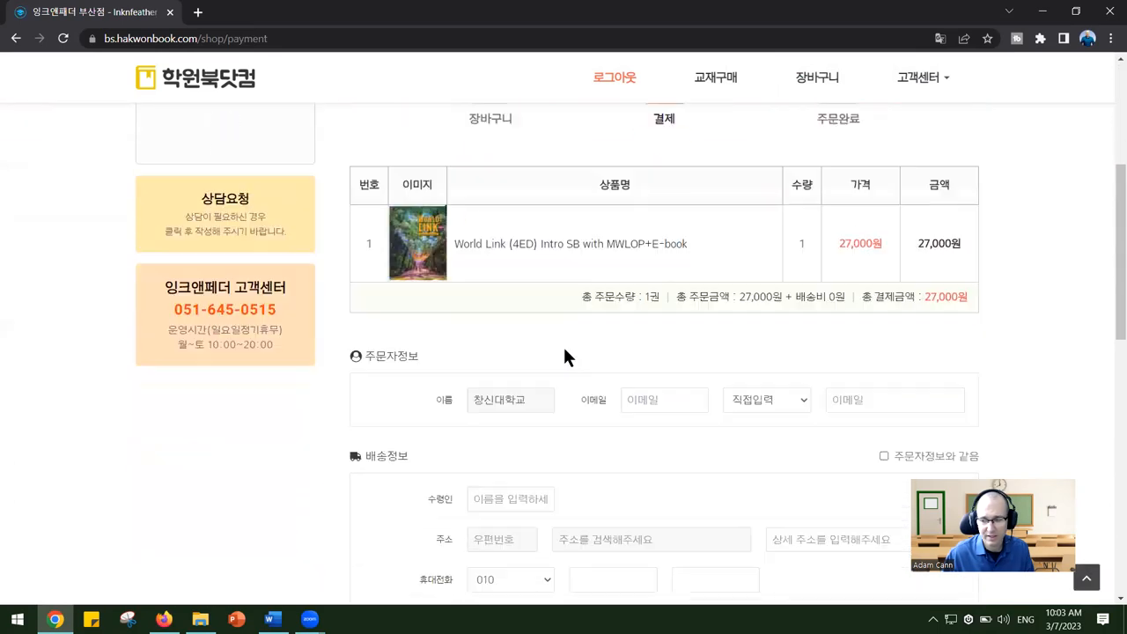
{"action": "scroll", "scroll_direction": "down", "scroll_amount": 3}
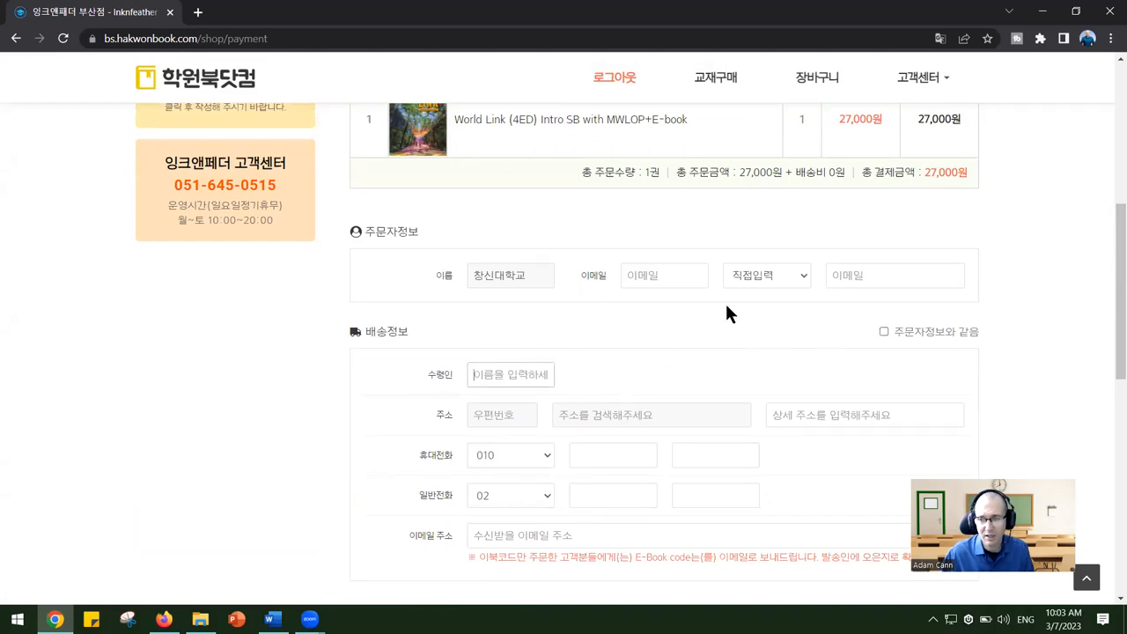
{"action": "scroll", "scroll_direction": "down", "scroll_amount": 3}
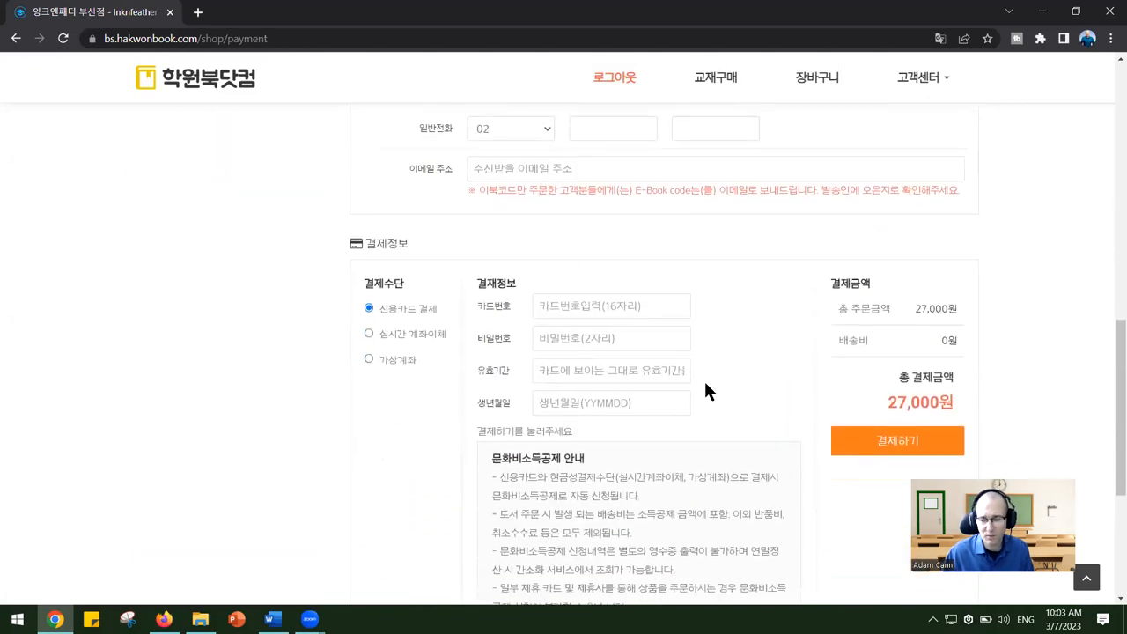
{"action": "mouse_move", "coordinate": [898, 450]}
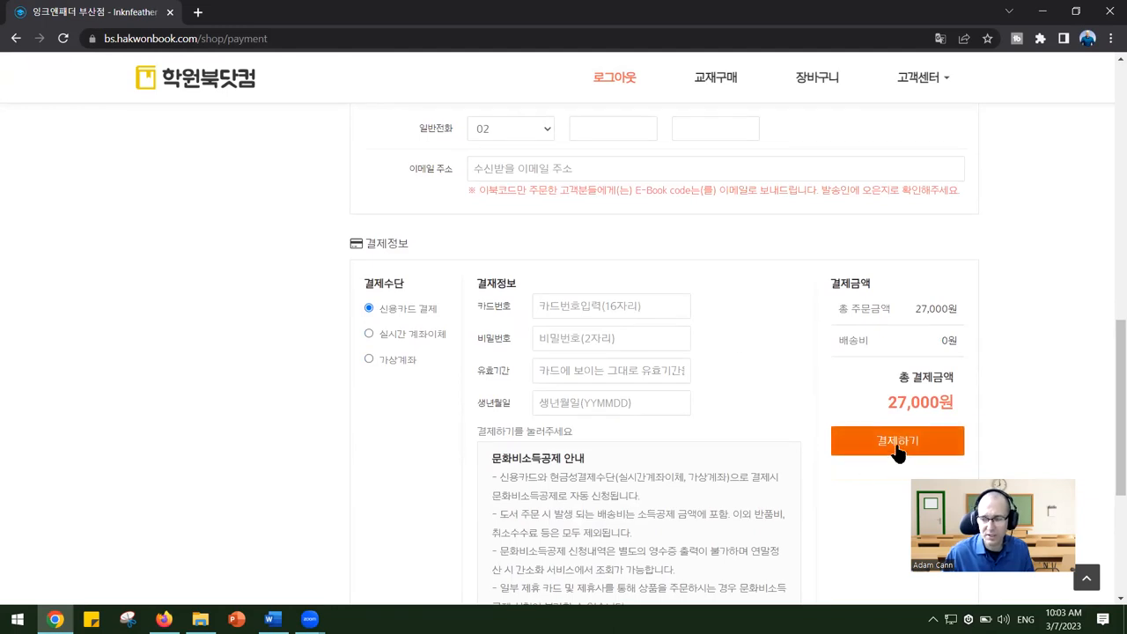
{"action": "mouse_move", "coordinate": [678, 232]}
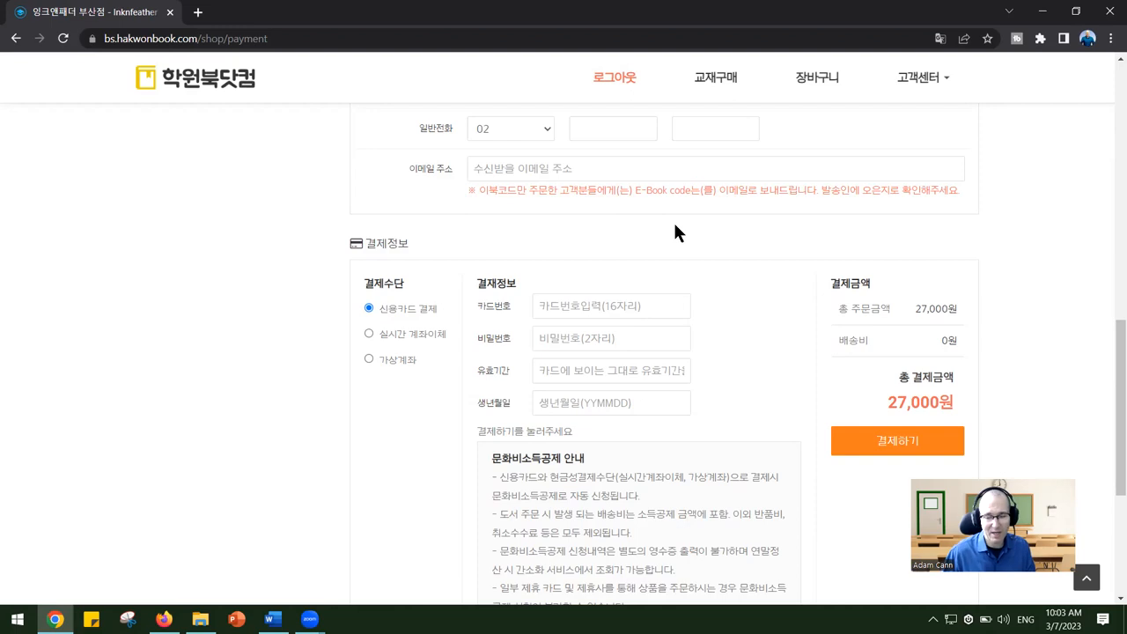
{"action": "mouse_move", "coordinate": [366, 444]}
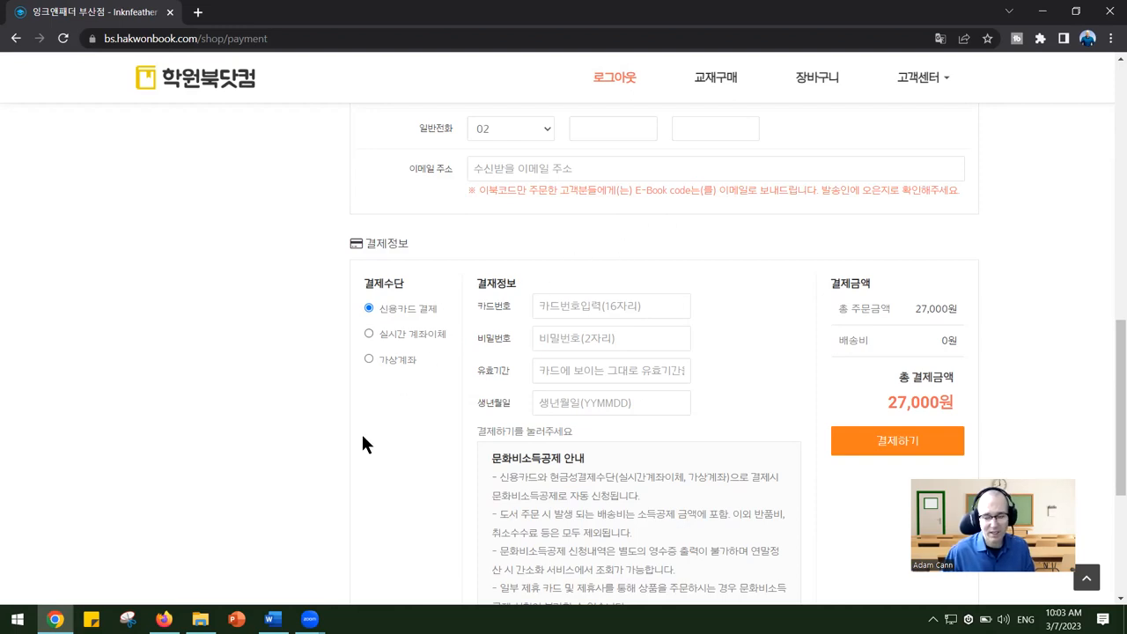